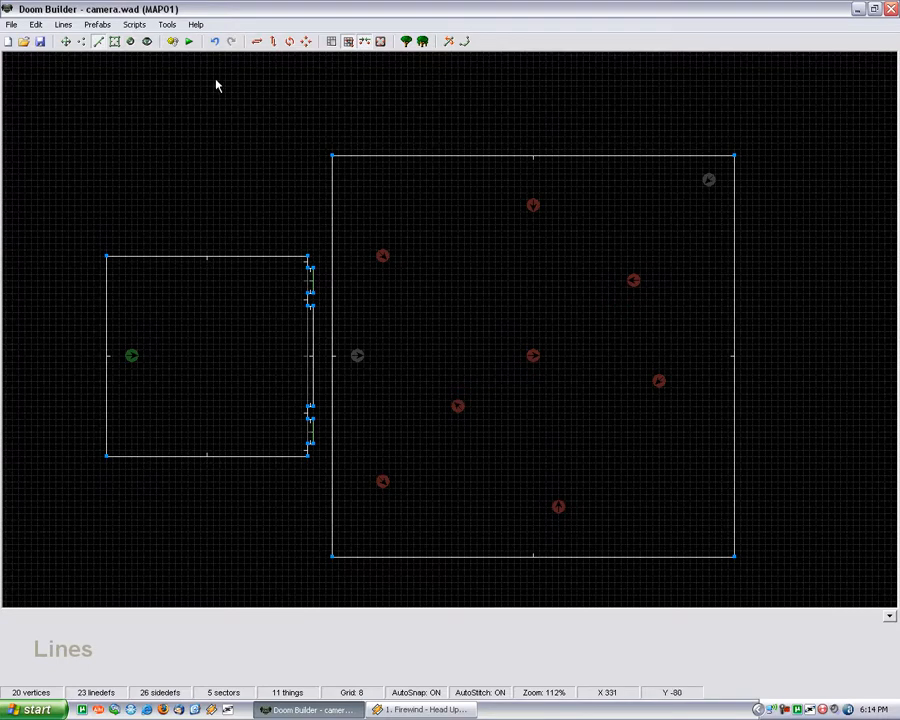
Insert a new Camera thing (Cameras and Interpolation > Camera) into the map.
left_click(356, 356)
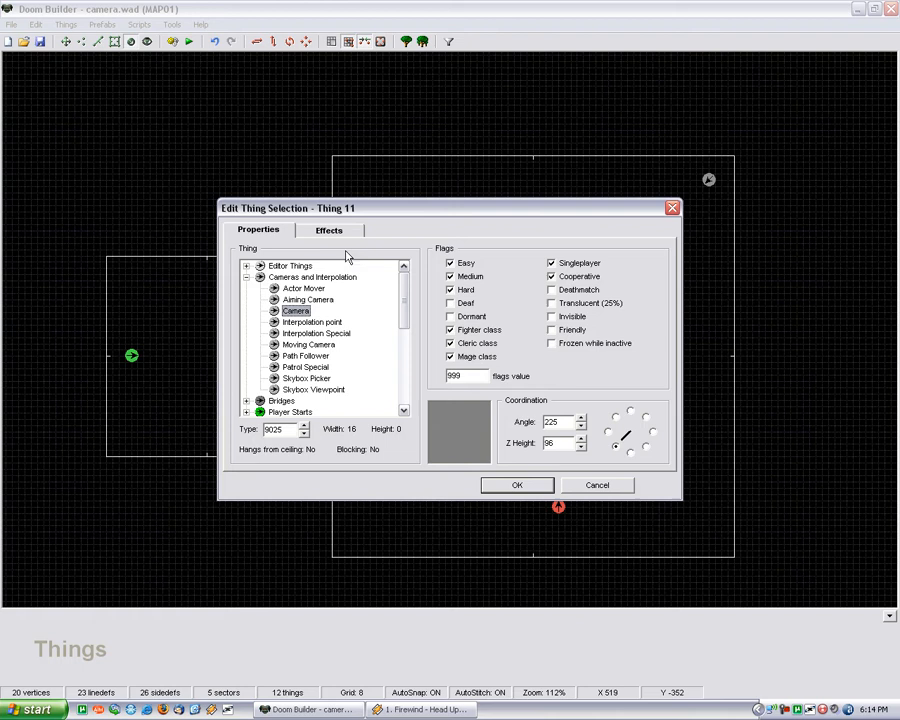
Give the camera thing tag 1 with its pitch, pan and time values, and confirm.
left_click(328, 230)
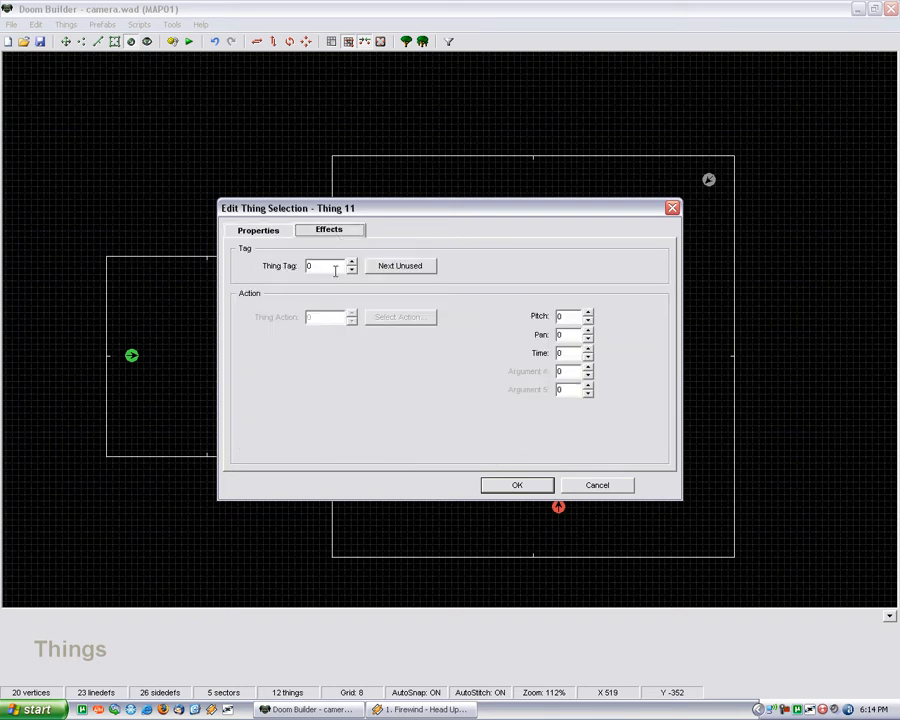
left_click(352, 262)
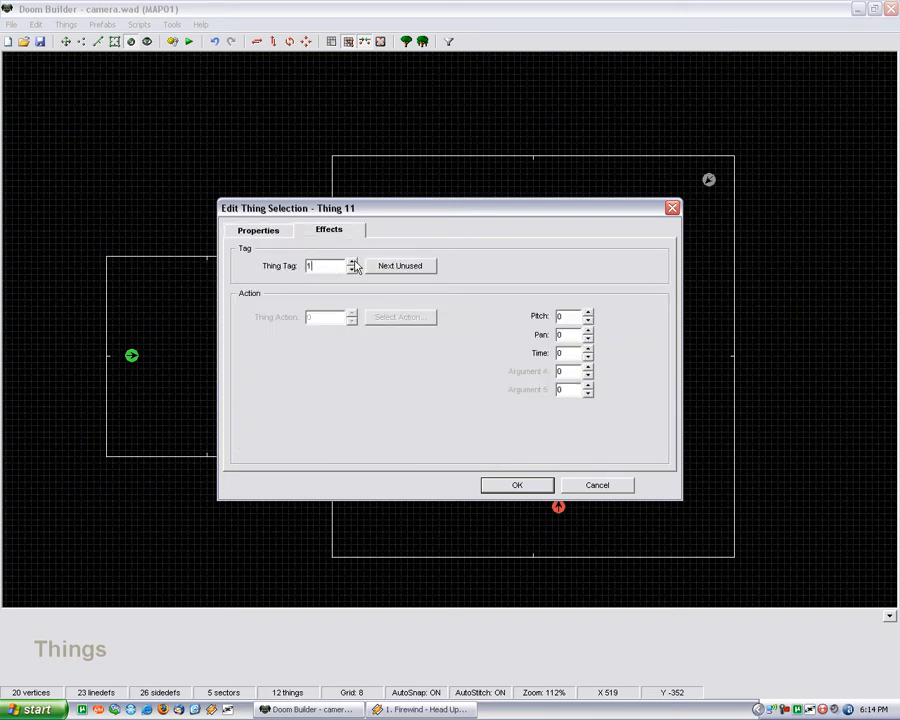
left_click(352, 268)
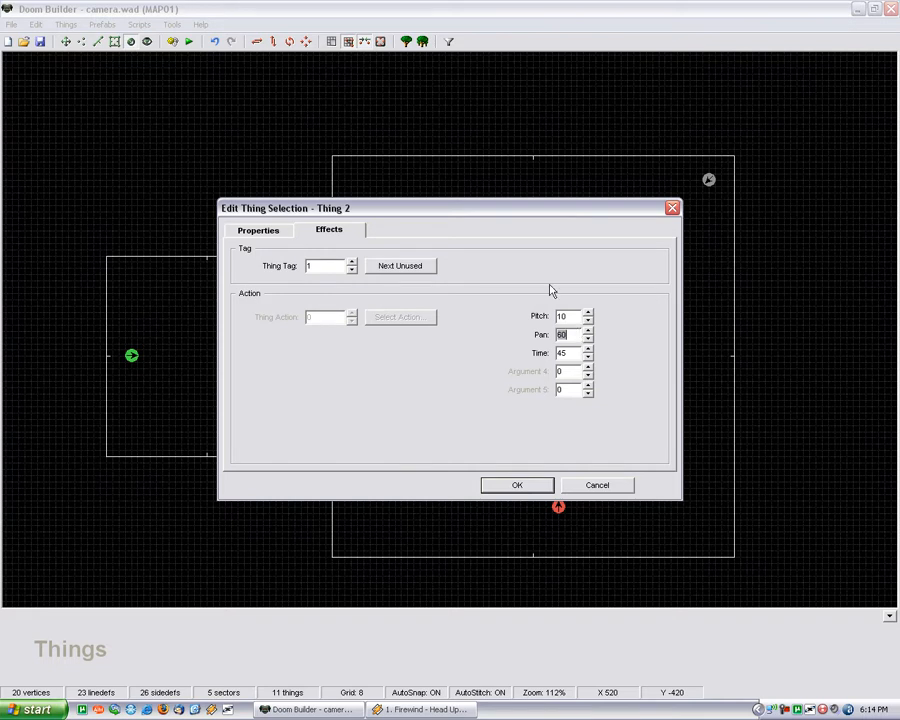
left_click(260, 230)
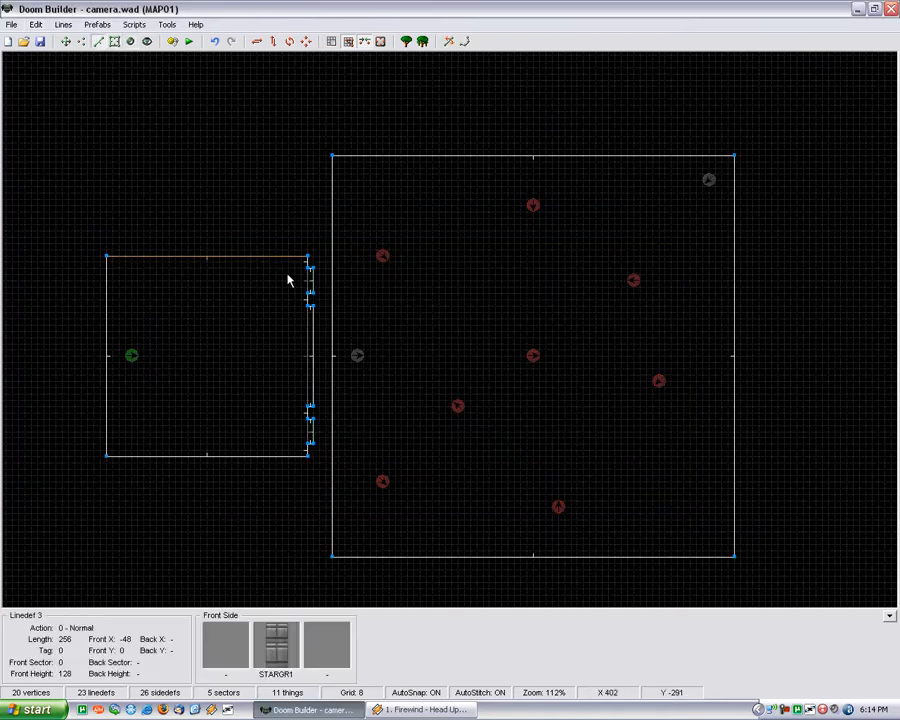
Make the switch linedef a repeatable Camera Change action targeting thing tag 1.
double_click(290, 278)
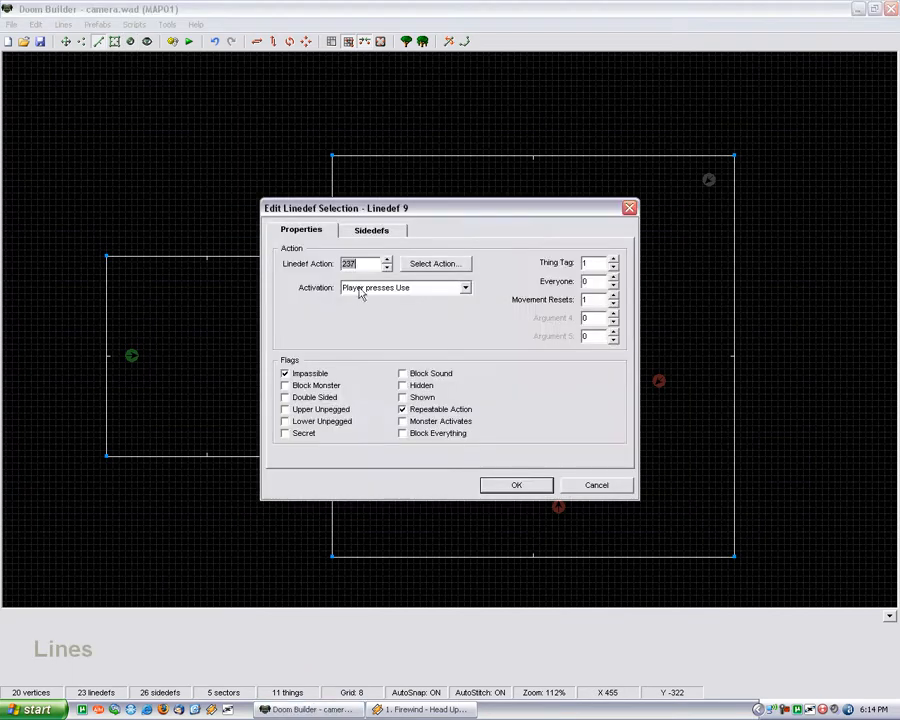
left_click(434, 264)
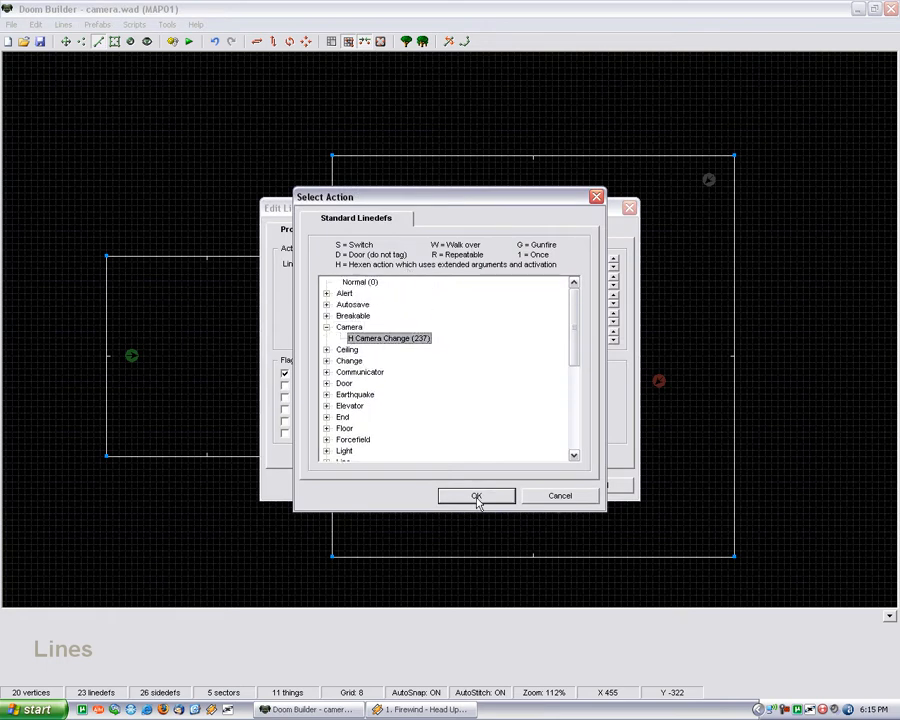
left_click(476, 496)
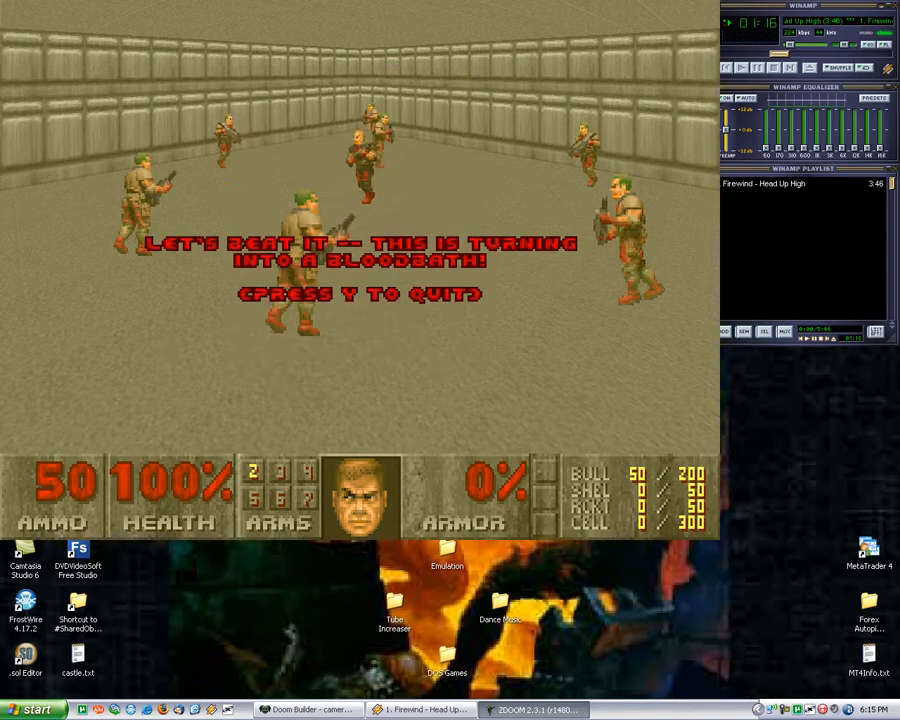
Quit ZDoom after testing the camera-change map in-game.
key("y")
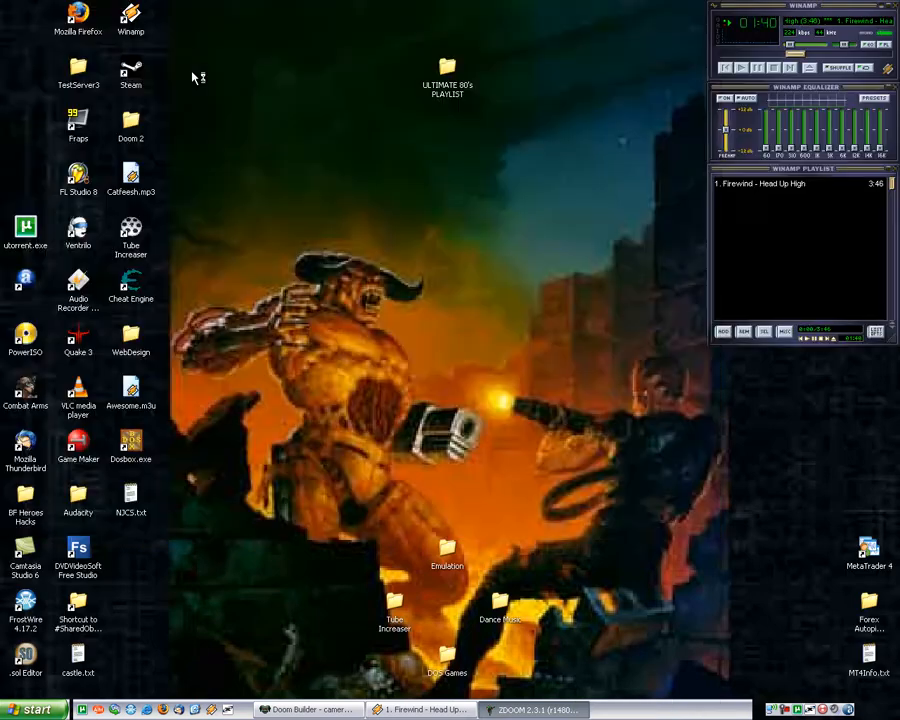
Bring Doom Builder back to the front from the taskbar.
left_click(304, 708)
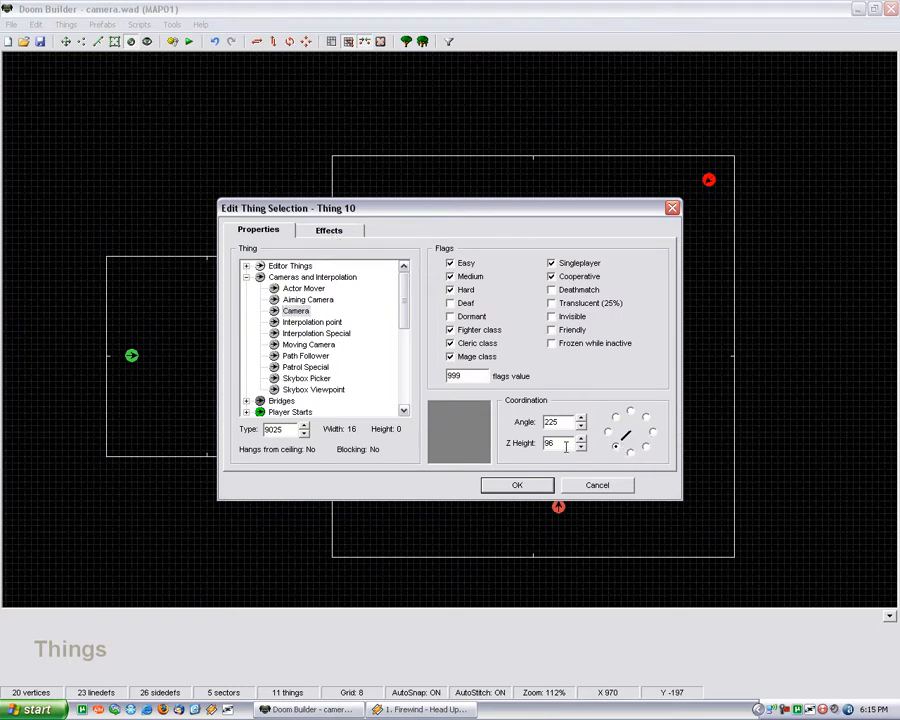
Give the second camera thing tag 2, adjust its pitch, and confirm.
left_click(328, 230)
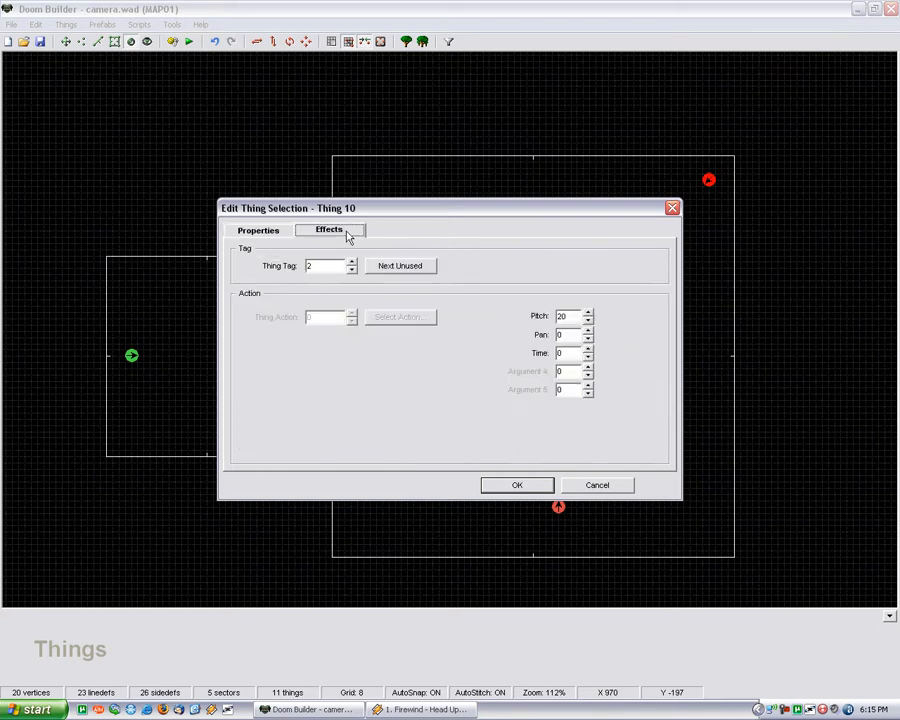
left_click(328, 228)
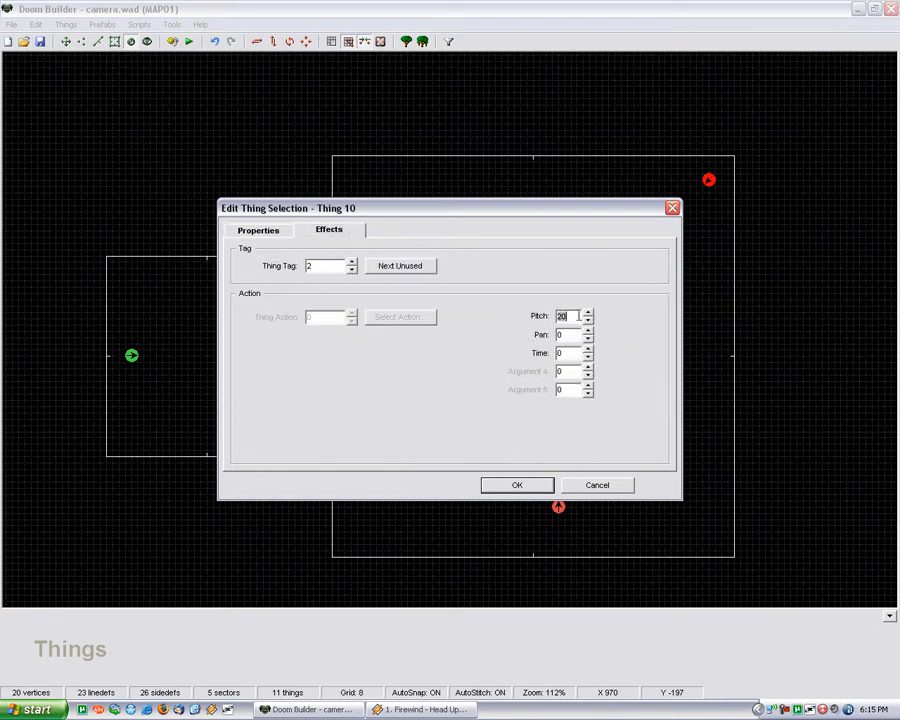
left_click(258, 230)
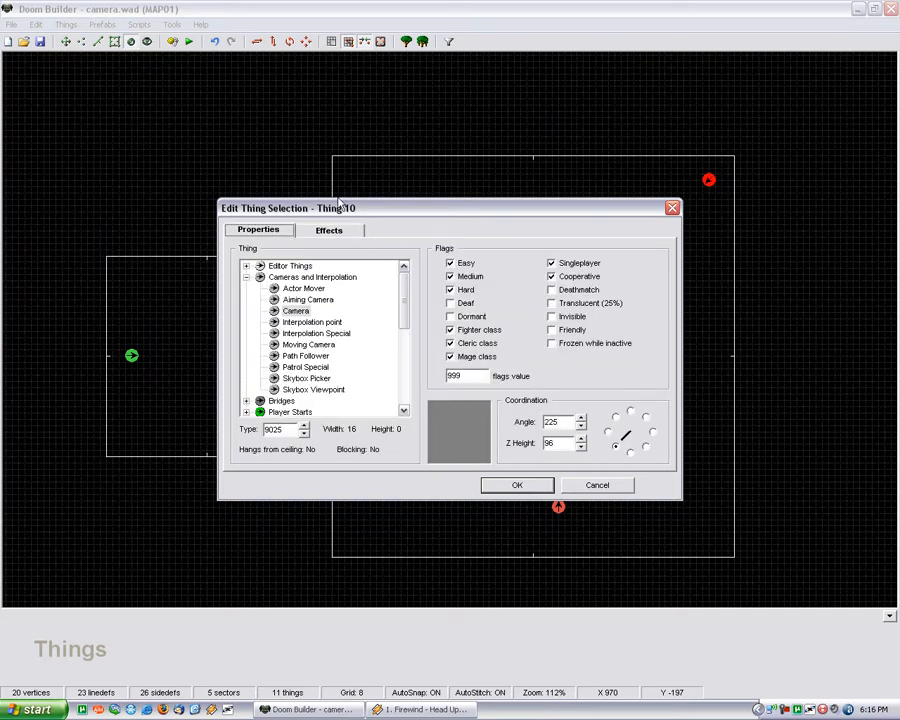
left_click(328, 230)
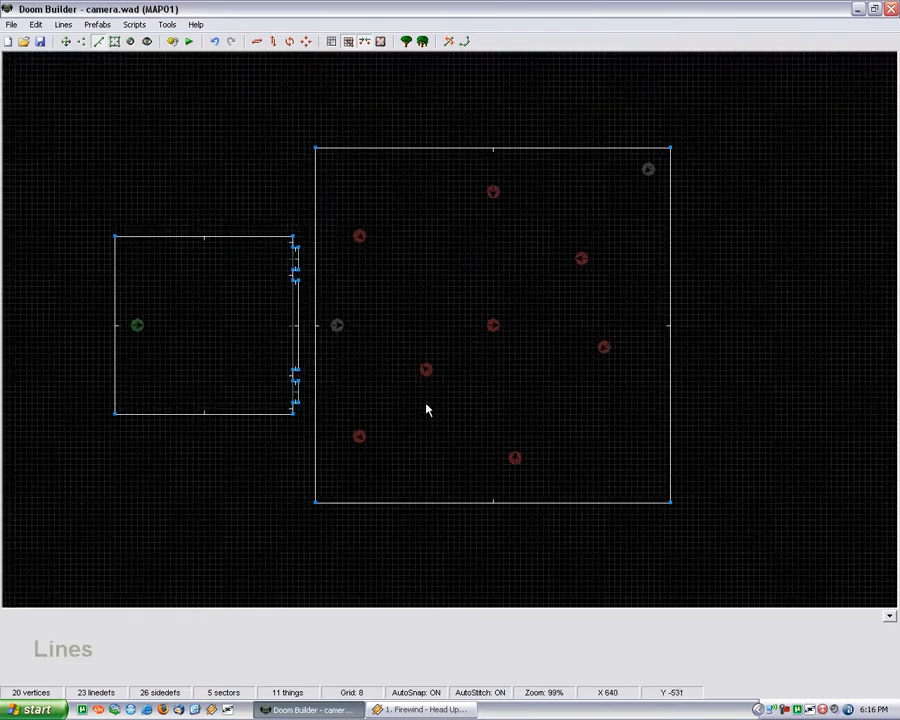
mouse_move(256, 296)
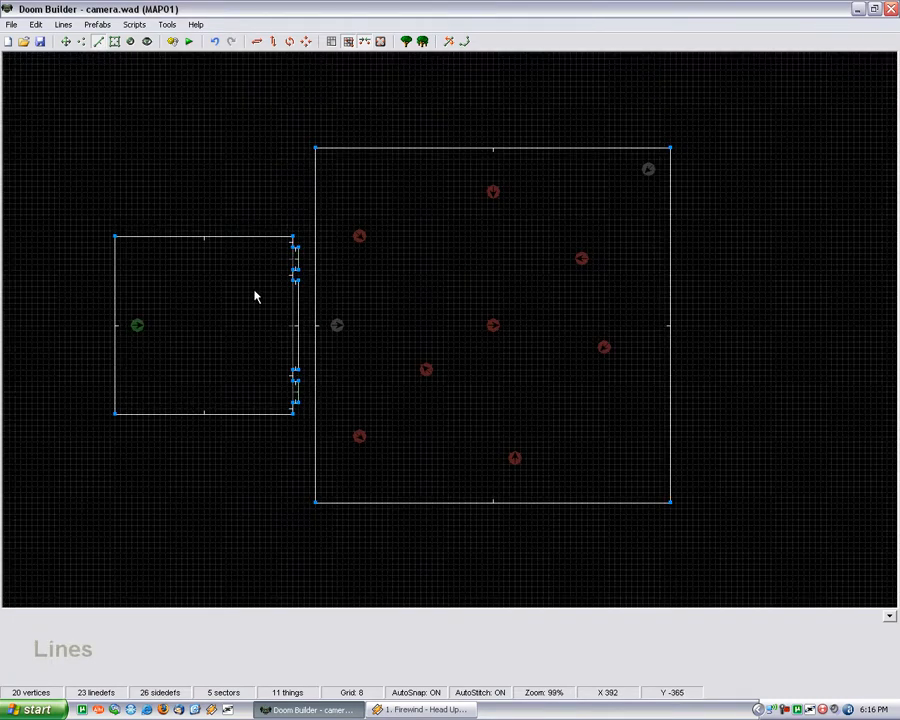